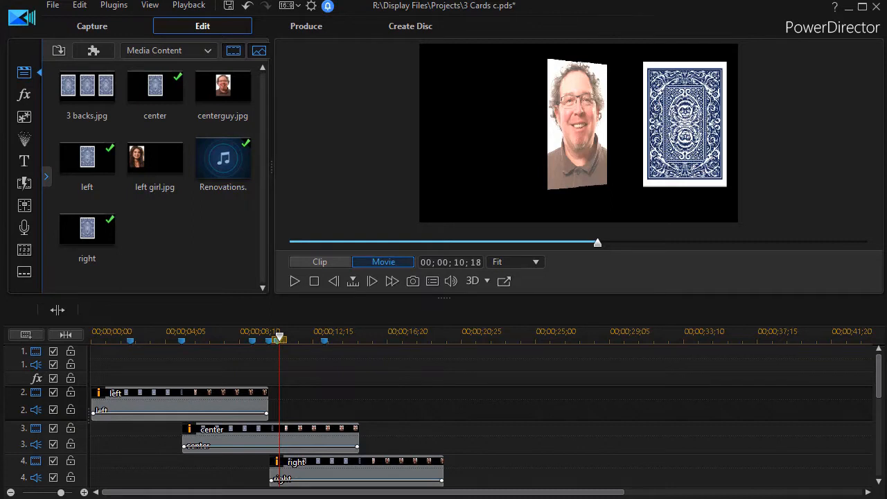
{"action": "mouse_move", "coordinate": [153, 397]}
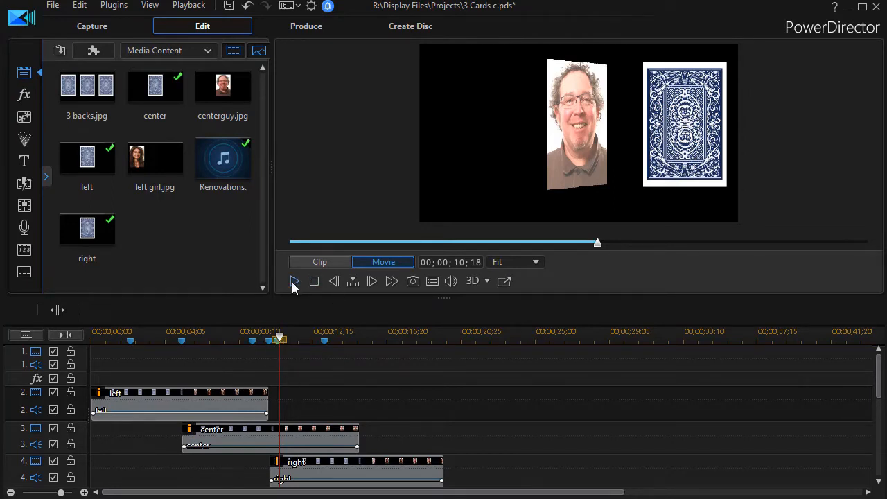
Step: Preview the timeline briefly to check the card flips, then stop playback
{"action": "left_click", "coordinate": [294, 280]}
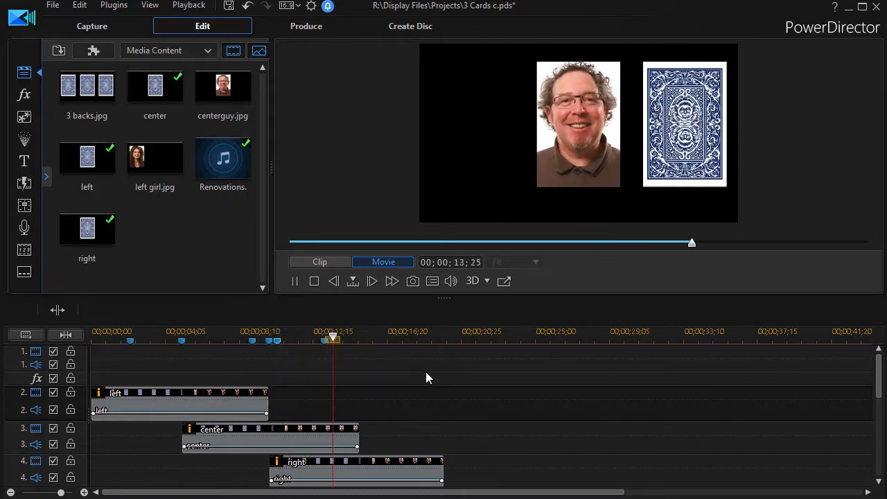
{"action": "left_click", "coordinate": [369, 337]}
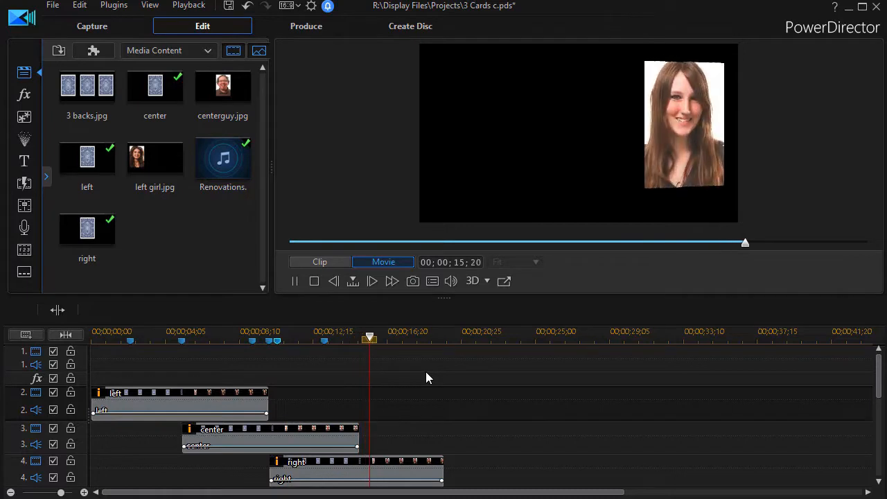
{"action": "left_click", "coordinate": [294, 280]}
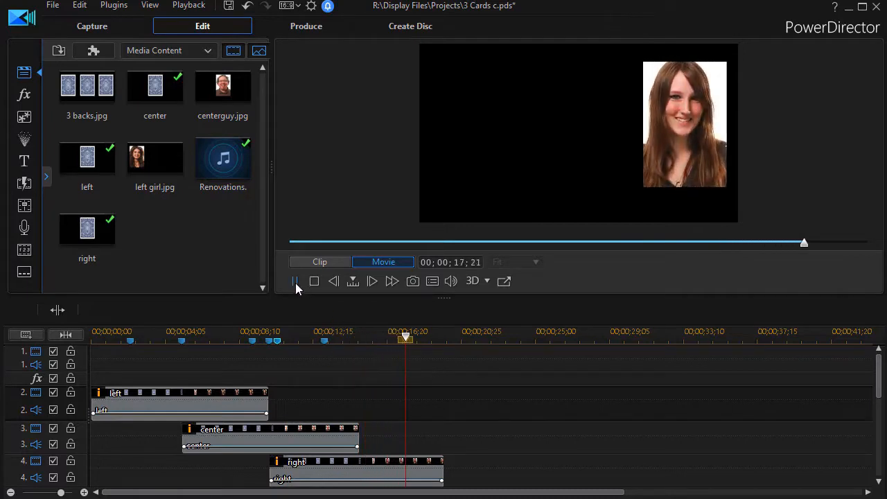
{"action": "left_click", "coordinate": [294, 280]}
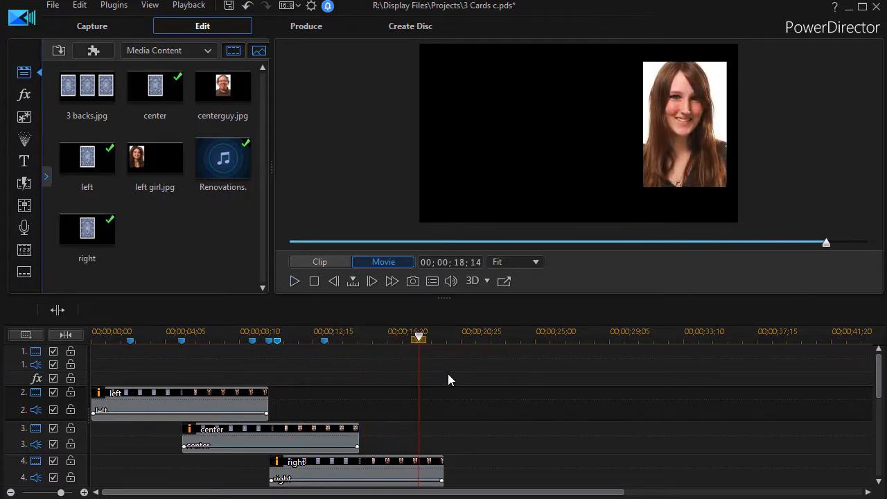
{"action": "mouse_move", "coordinate": [147, 359]}
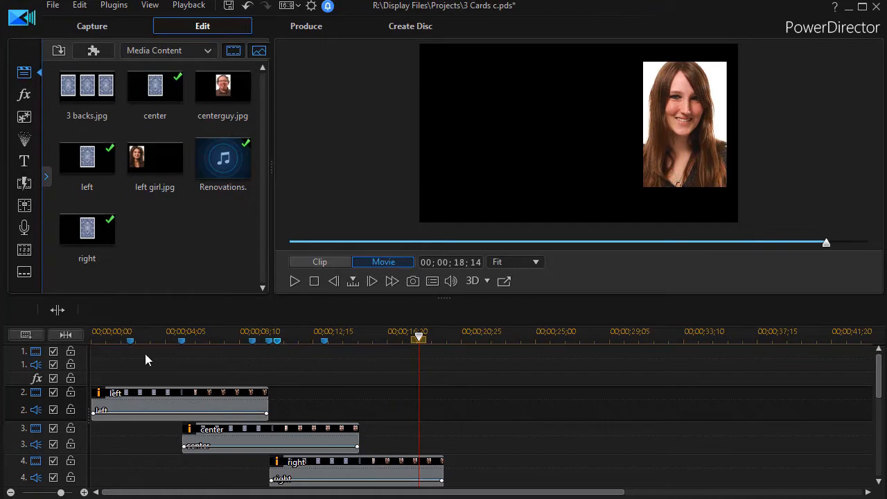
{"action": "mouse_move", "coordinate": [362, 386]}
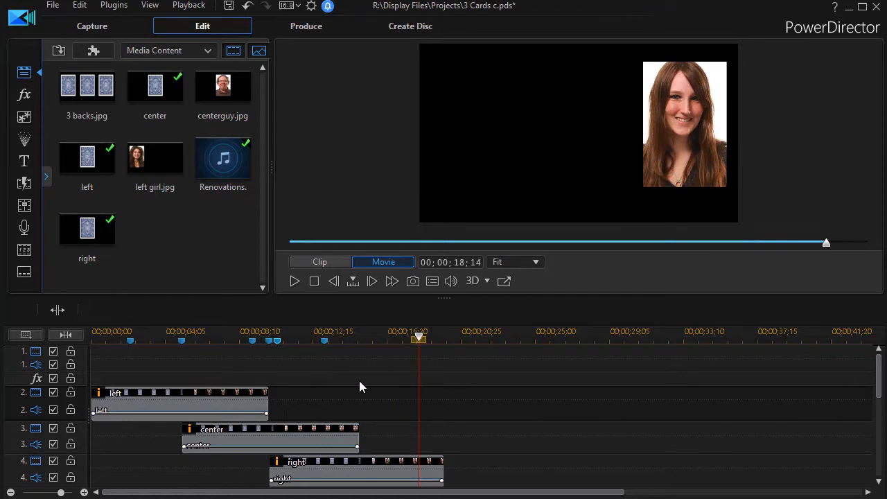
{"action": "mouse_move", "coordinate": [274, 399]}
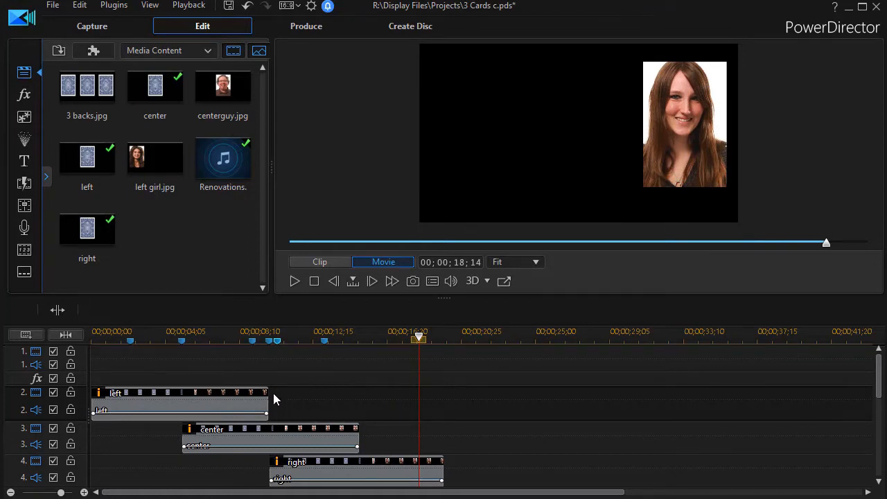
{"action": "mouse_move", "coordinate": [231, 366]}
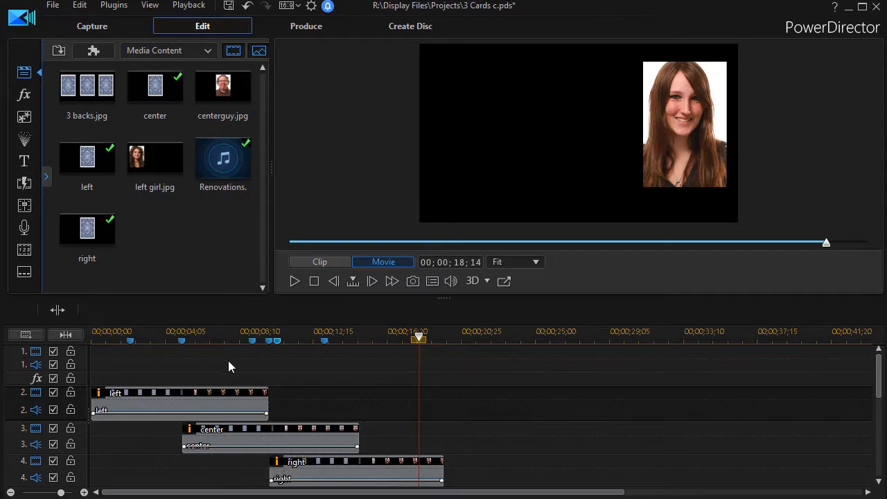
{"action": "mouse_move", "coordinate": [383, 299]}
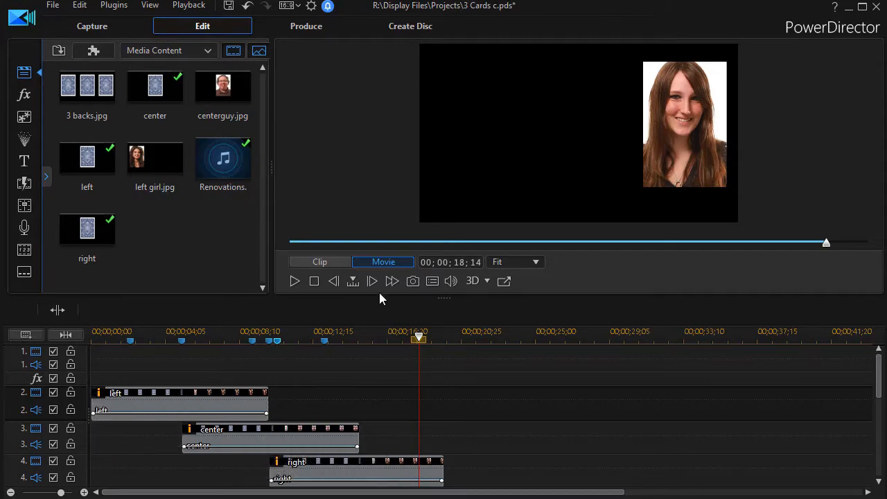
{"action": "mouse_move", "coordinate": [413, 281]}
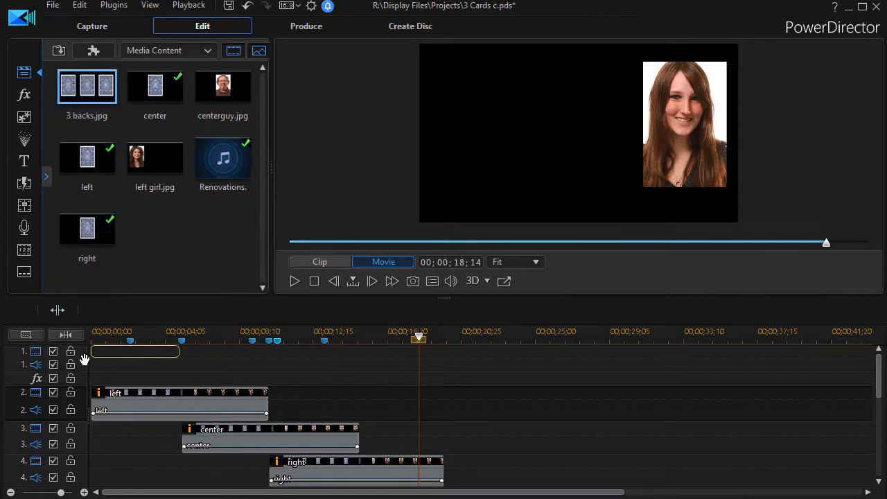
Step: Place 3 backs.jpg at 0:00 on the top track and extend it to 00;00;19;27
{"action": "left_click", "coordinate": [133, 352]}
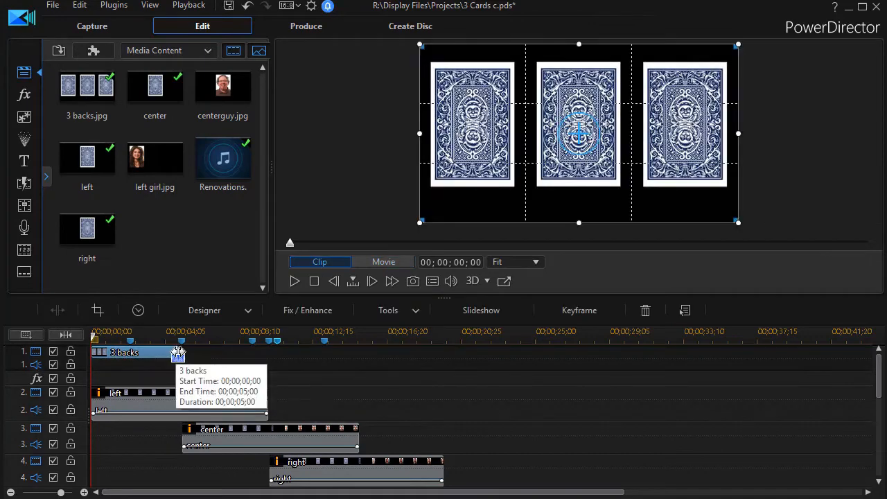
{"action": "left_click_drag", "start_coordinate": [178, 352], "coordinate": [444, 352]}
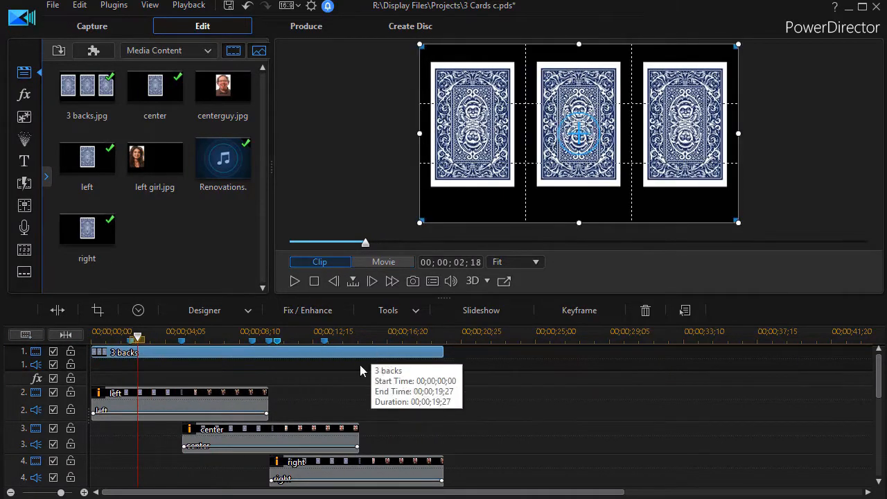
{"action": "mouse_move", "coordinate": [438, 399]}
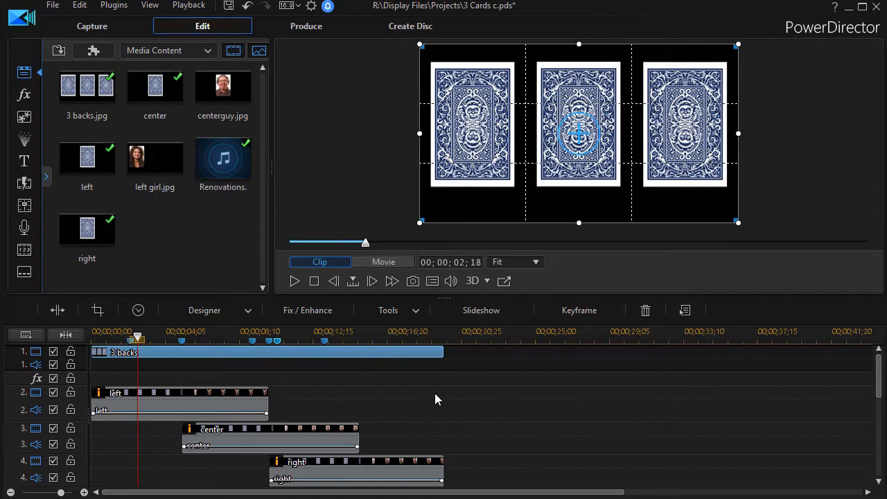
{"action": "mouse_move", "coordinate": [291, 411]}
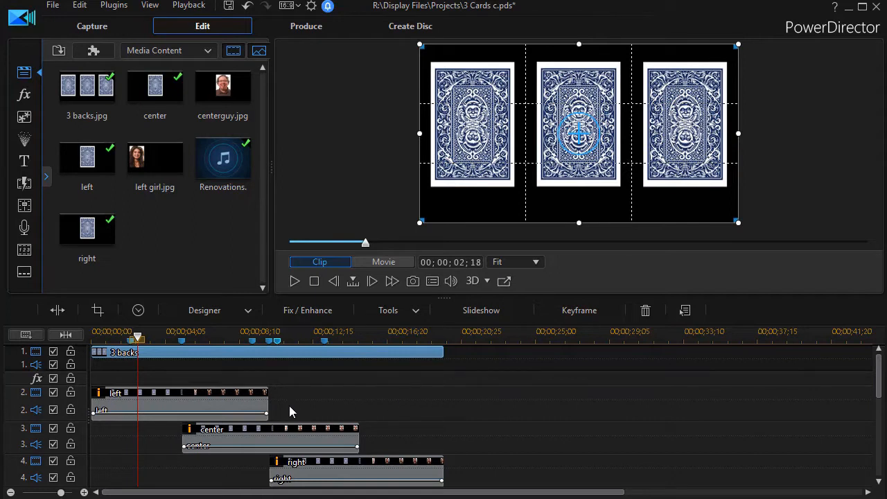
{"action": "mouse_move", "coordinate": [263, 415]}
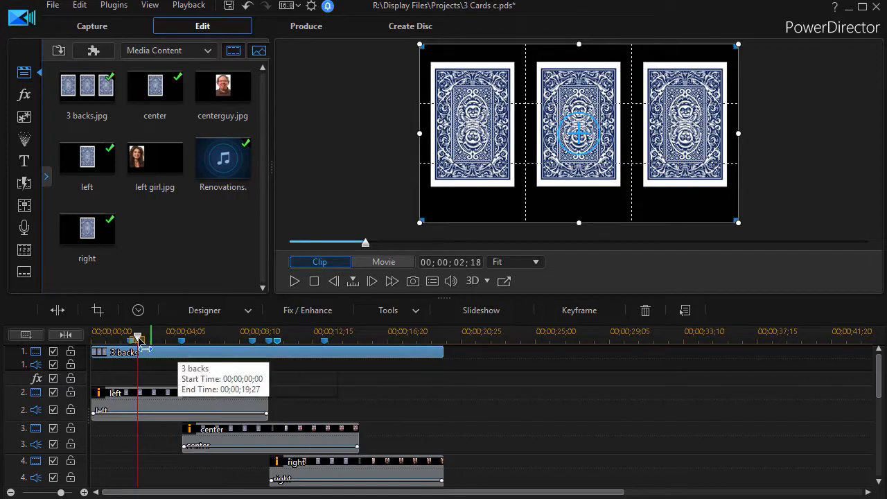
{"action": "mouse_move", "coordinate": [250, 405]}
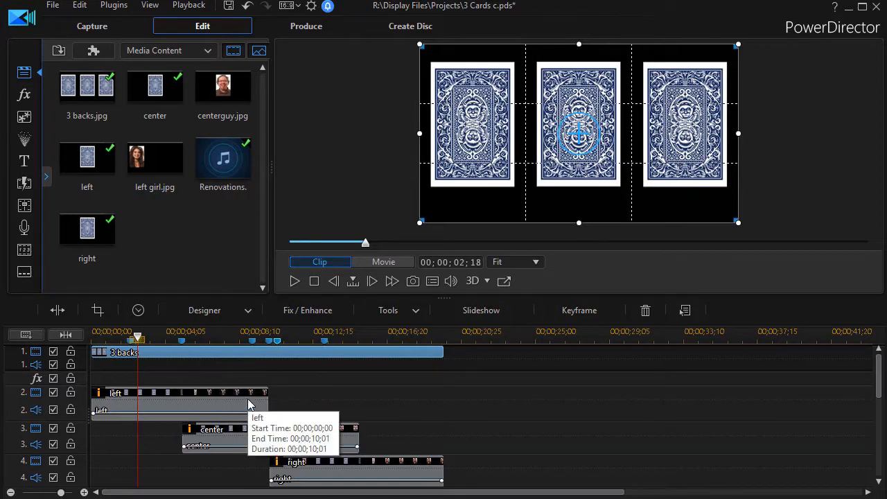
{"action": "mouse_move", "coordinate": [258, 402]}
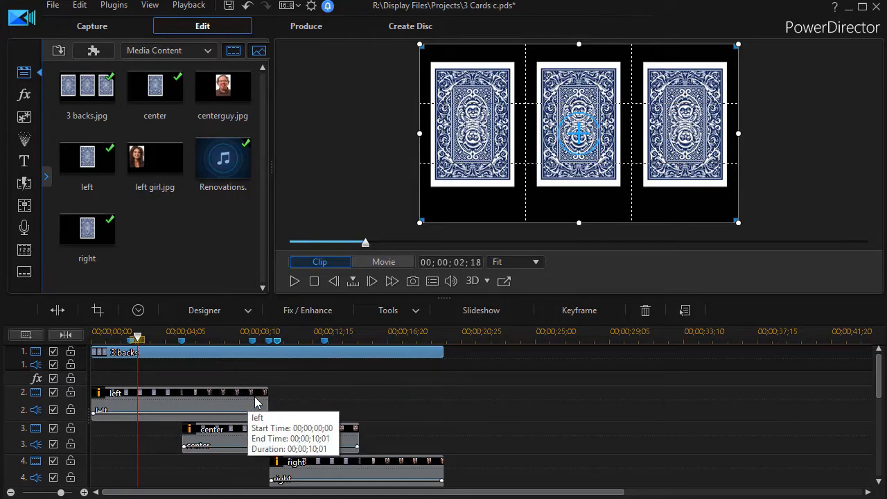
{"action": "mouse_move", "coordinate": [155, 164]}
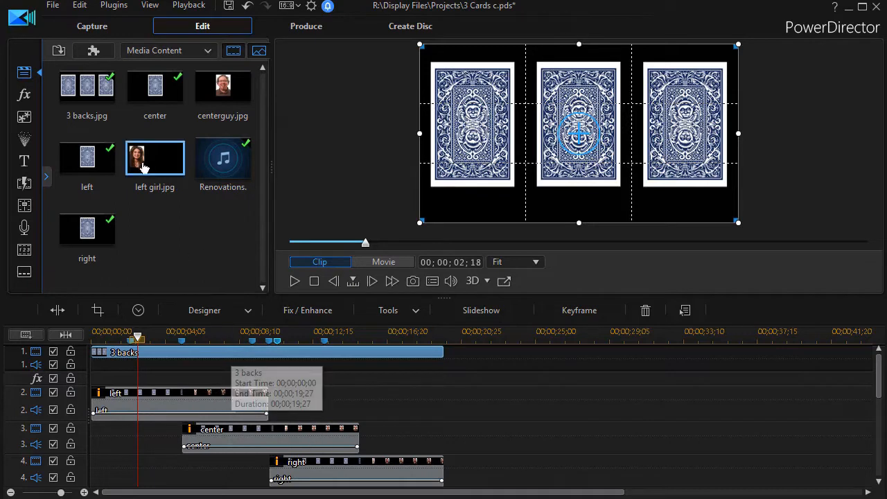
{"action": "mouse_move", "coordinate": [53, 445]}
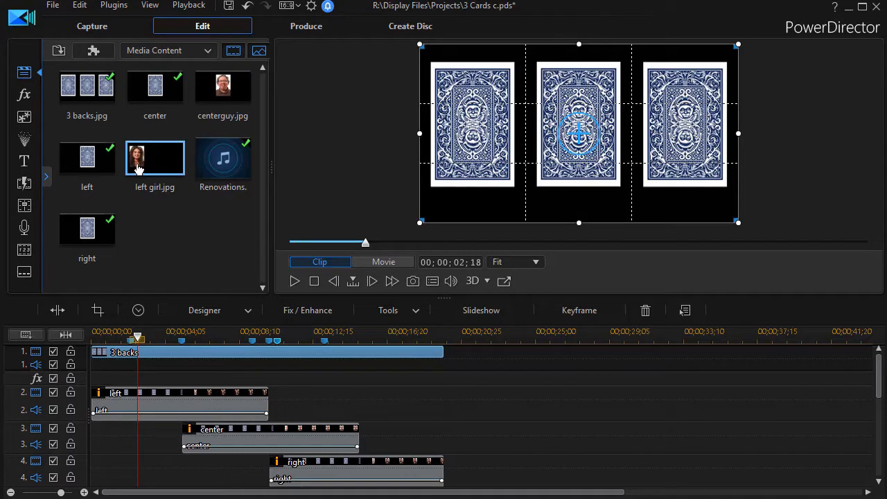
Step: Add the left girl photo after the left card, lengthen it, and add the center guy photo
{"action": "left_click_drag", "start_coordinate": [155, 158], "coordinate": [177, 216]}
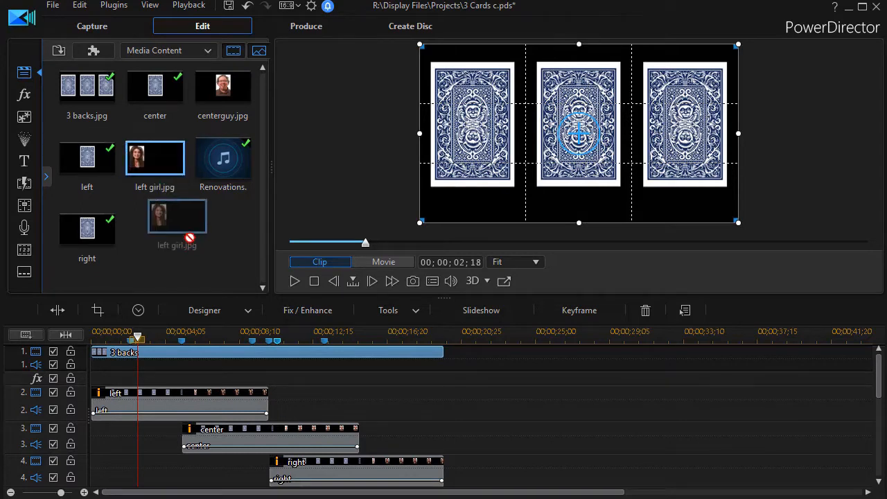
{"action": "mouse_move", "coordinate": [267, 401]}
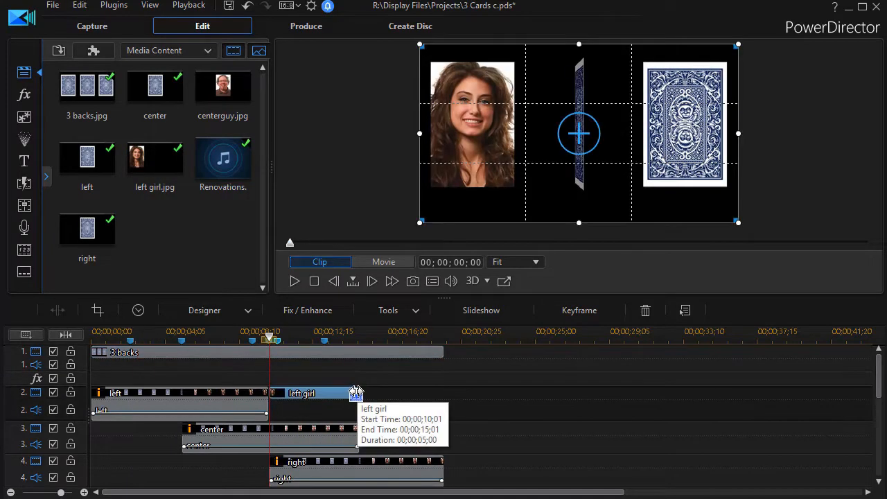
{"action": "left_click_drag", "start_coordinate": [356, 394], "coordinate": [443, 394]}
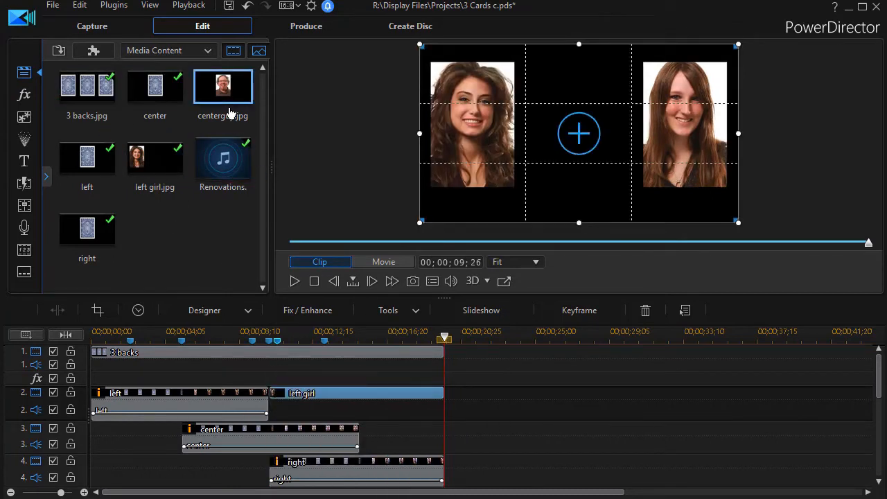
{"action": "left_click_drag", "start_coordinate": [222, 85], "coordinate": [285, 260]}
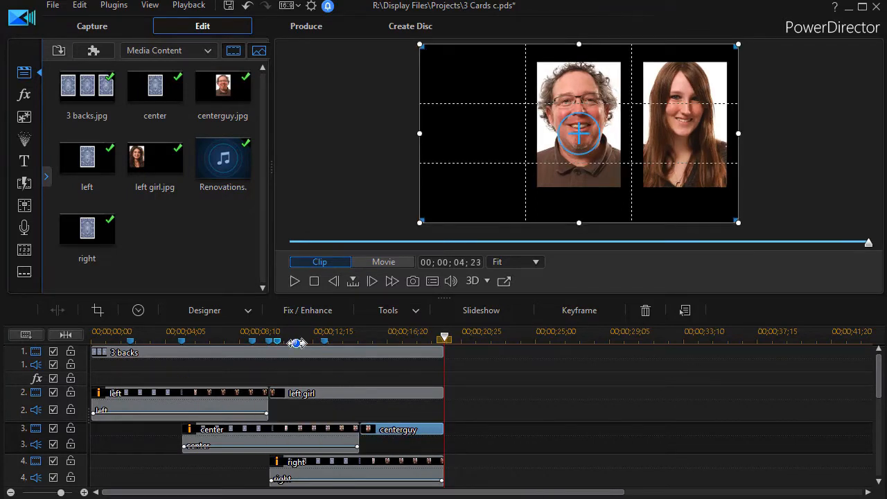
{"action": "mouse_move", "coordinate": [330, 338]}
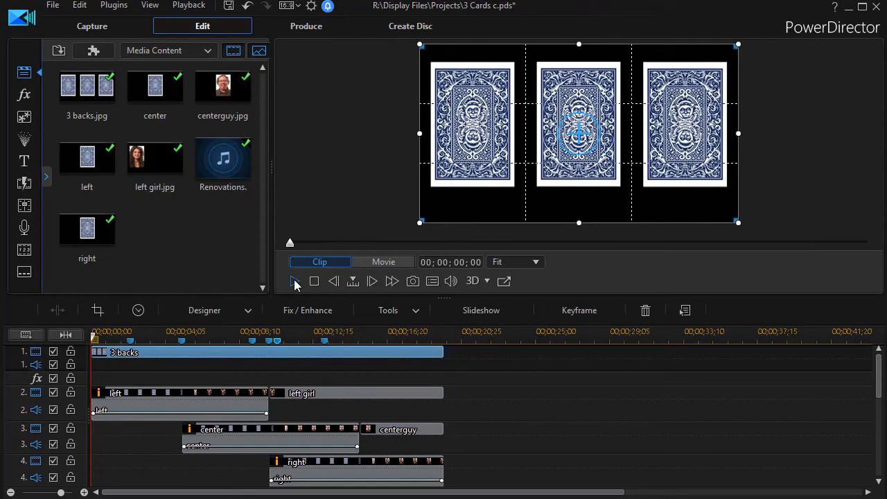
{"action": "left_click", "coordinate": [294, 280]}
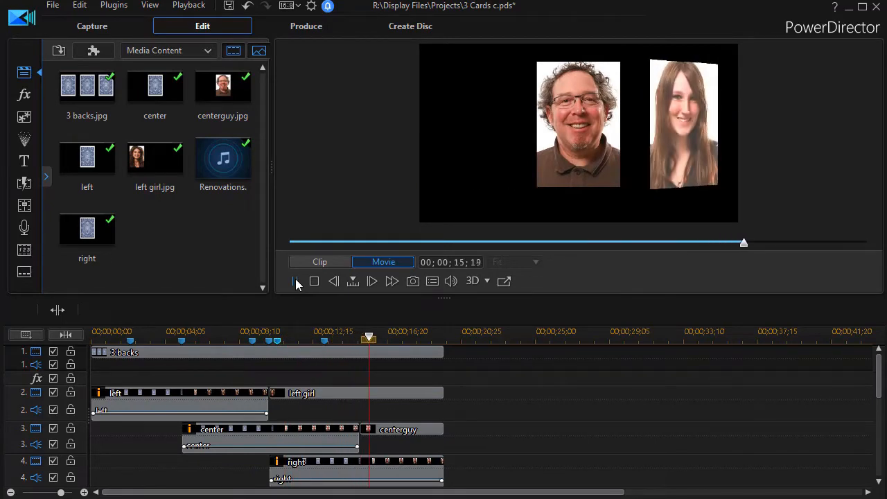
{"action": "left_click", "coordinate": [294, 281]}
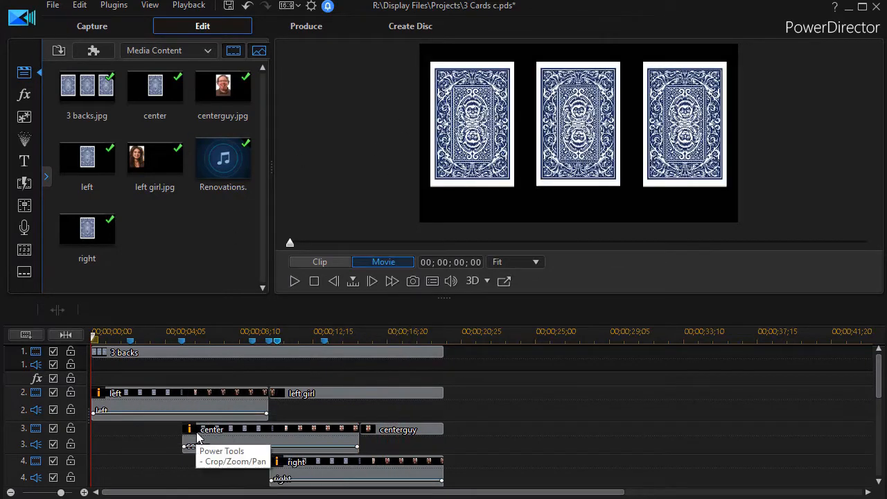
{"action": "mouse_move", "coordinate": [348, 434]}
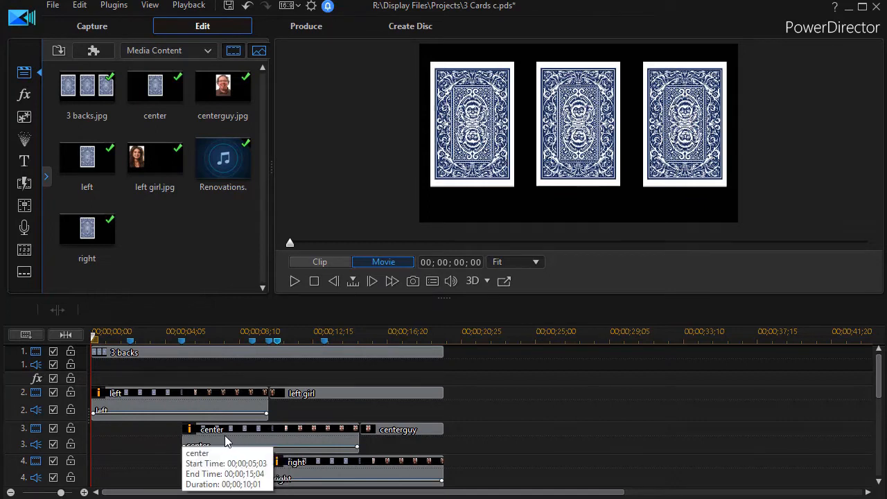
Step: Select the center card clip on track 3 and launch Mask Designer on it
{"action": "left_click", "coordinate": [228, 442]}
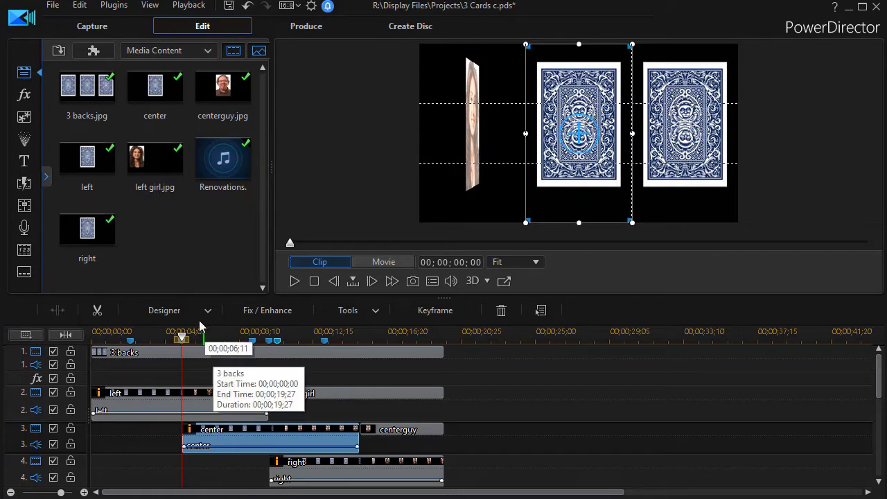
{"action": "left_click", "coordinate": [164, 311]}
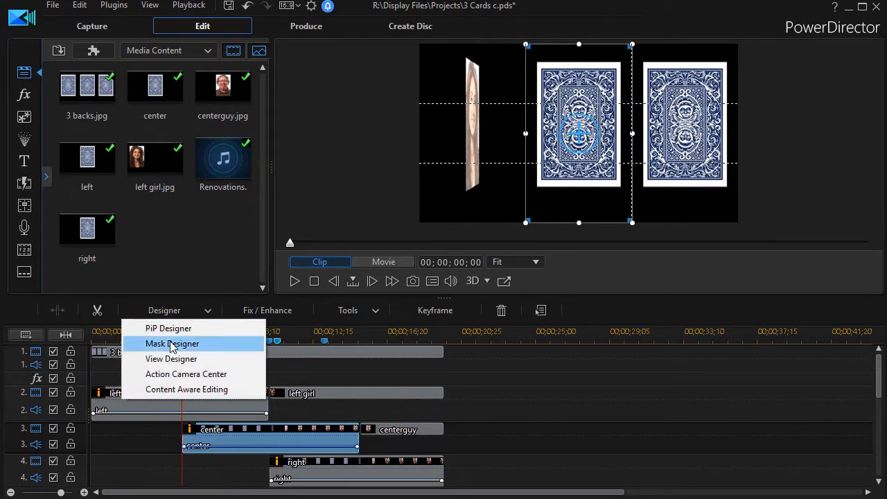
{"action": "left_click", "coordinate": [172, 344]}
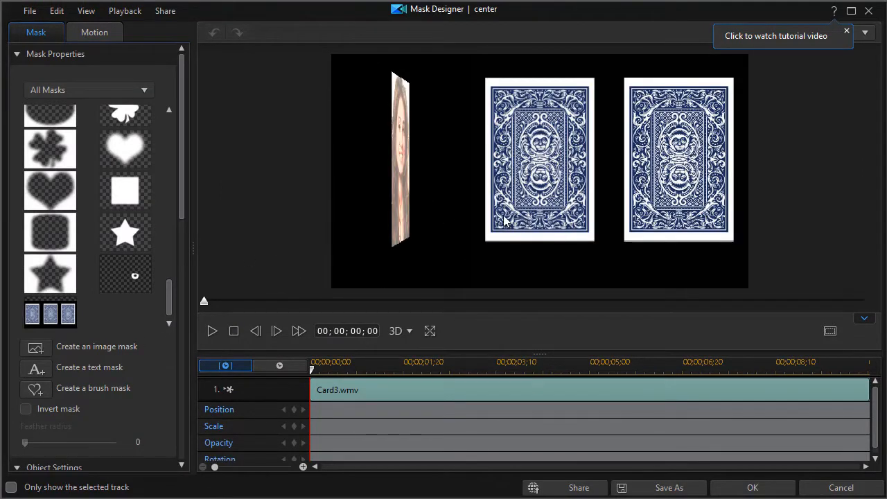
{"action": "mouse_move", "coordinate": [474, 62]}
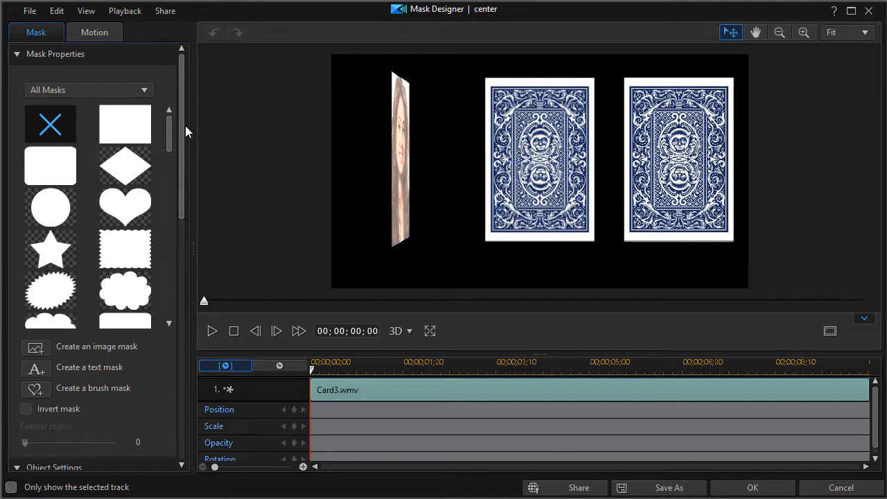
{"action": "mouse_move", "coordinate": [124, 124]}
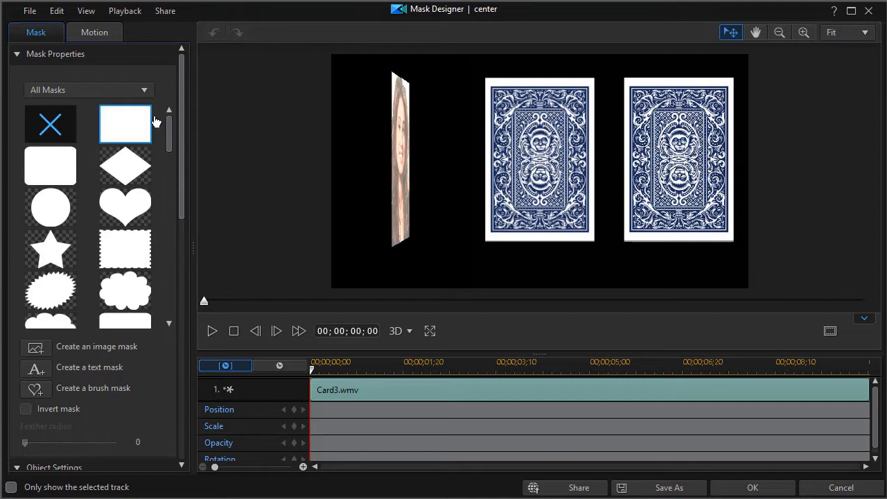
{"action": "mouse_move", "coordinate": [125, 128]}
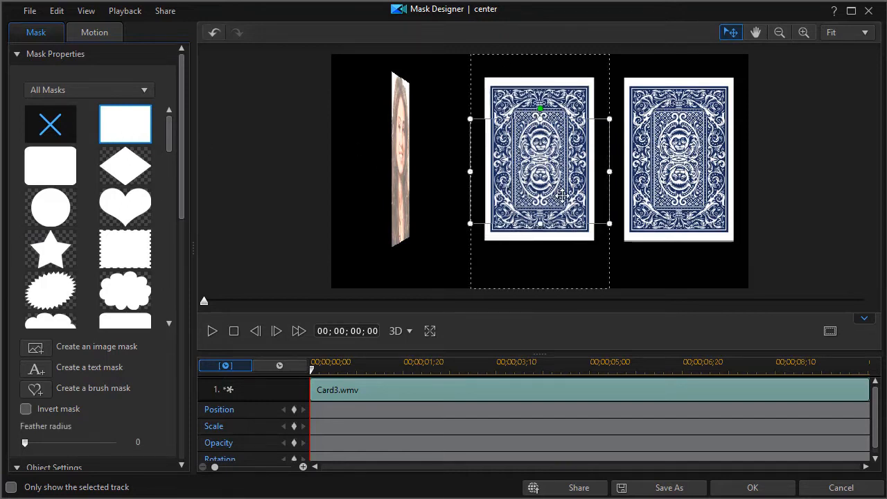
{"action": "mouse_move", "coordinate": [191, 353]}
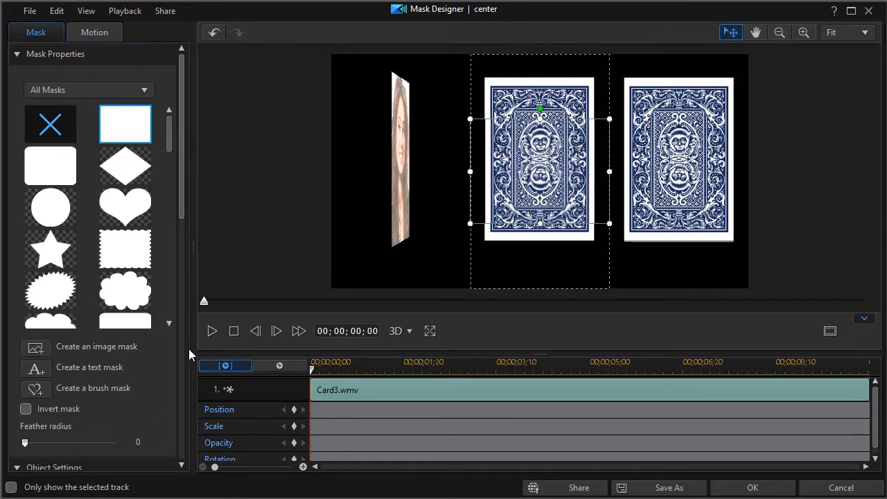
Step: Stretch the rectangular mask to full frame height (1.000) and apply it with OK
{"action": "scroll", "scroll_direction": "down", "scroll_amount": 3}
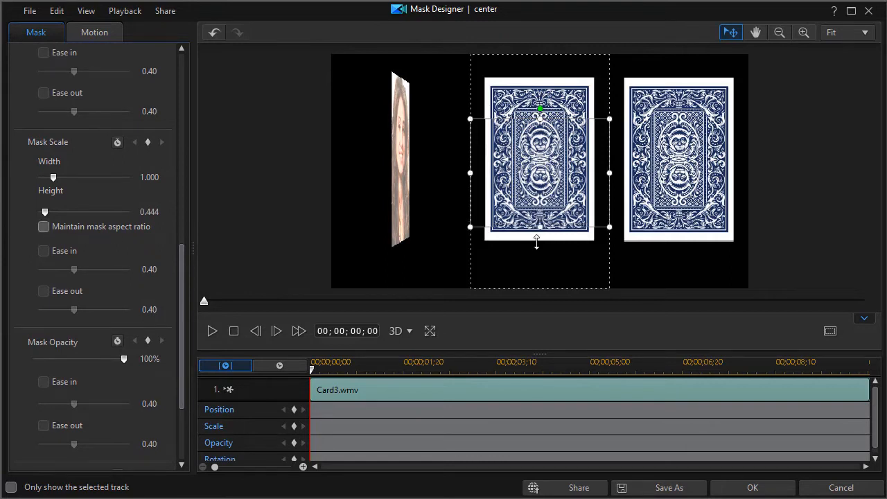
{"action": "left_click_drag", "start_coordinate": [537, 228], "coordinate": [541, 287]}
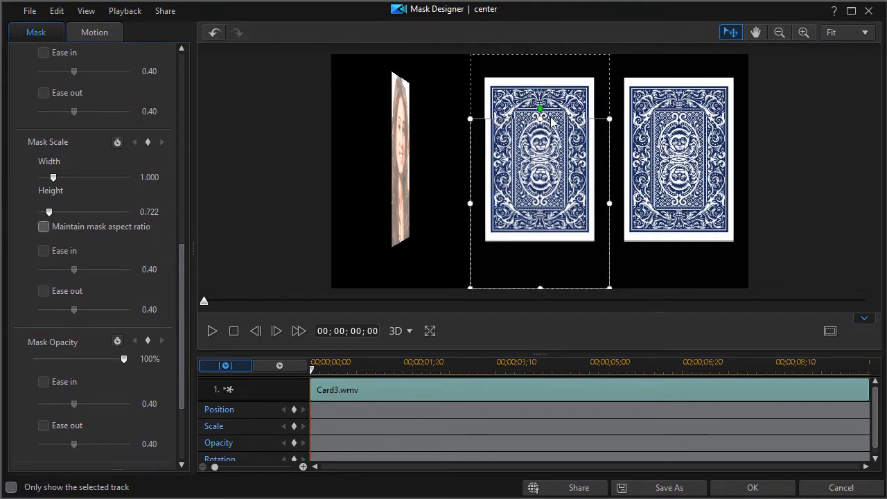
{"action": "left_click_drag", "start_coordinate": [541, 118], "coordinate": [549, 47]}
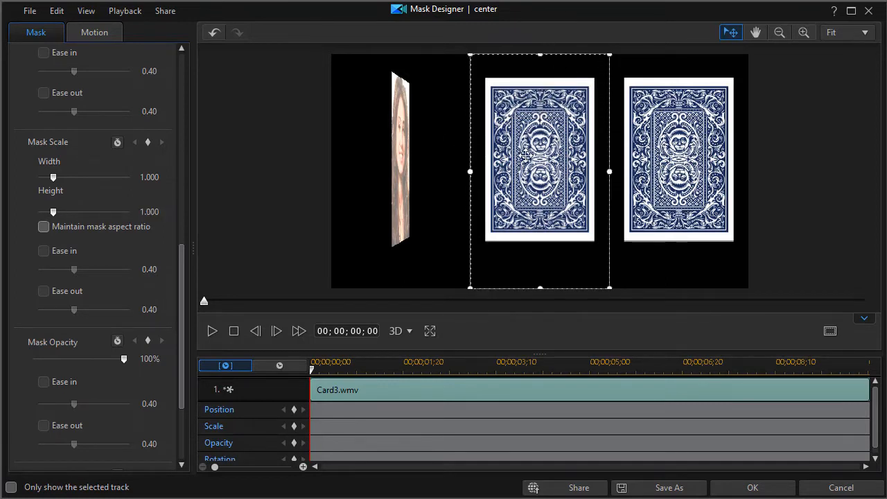
{"action": "mouse_move", "coordinate": [632, 446]}
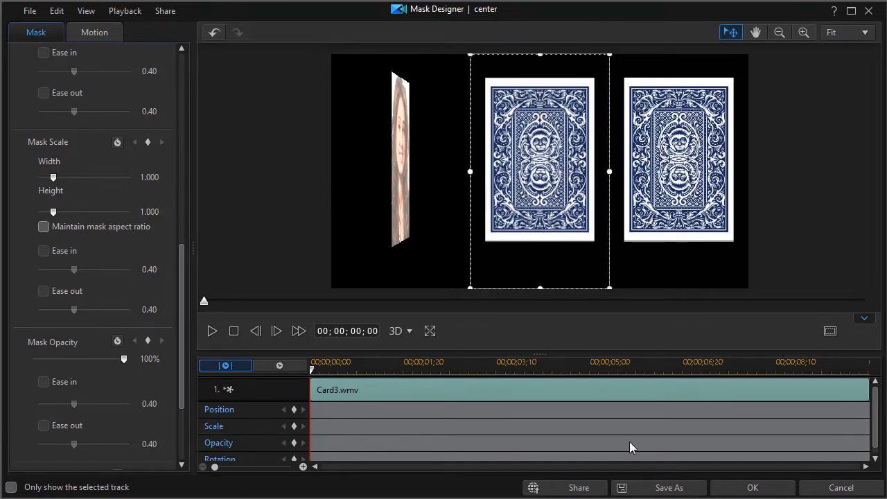
{"action": "left_click", "coordinate": [751, 487]}
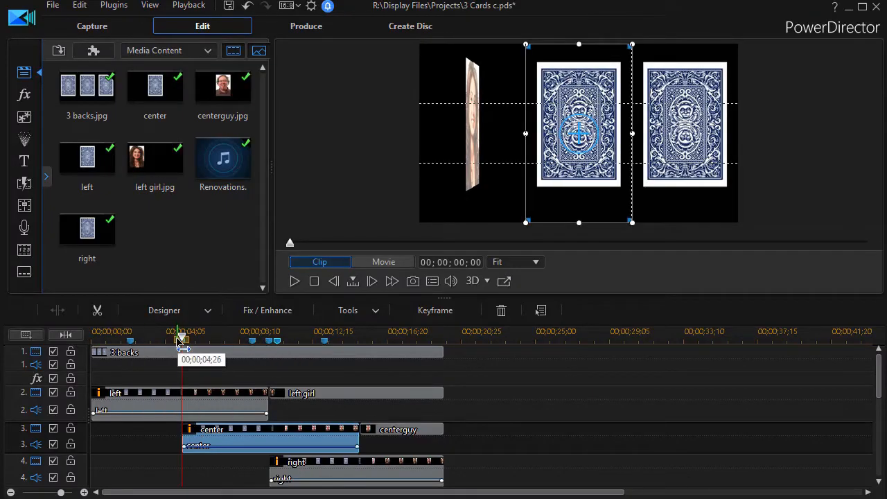
Step: Select the right card clip on track 4 and launch Mask Designer on it
{"action": "left_click", "coordinate": [382, 262]}
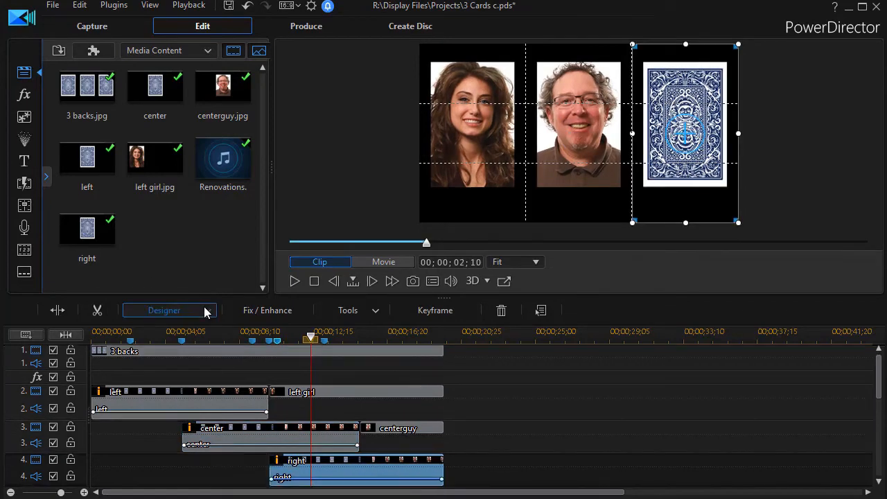
{"action": "left_click", "coordinate": [164, 311]}
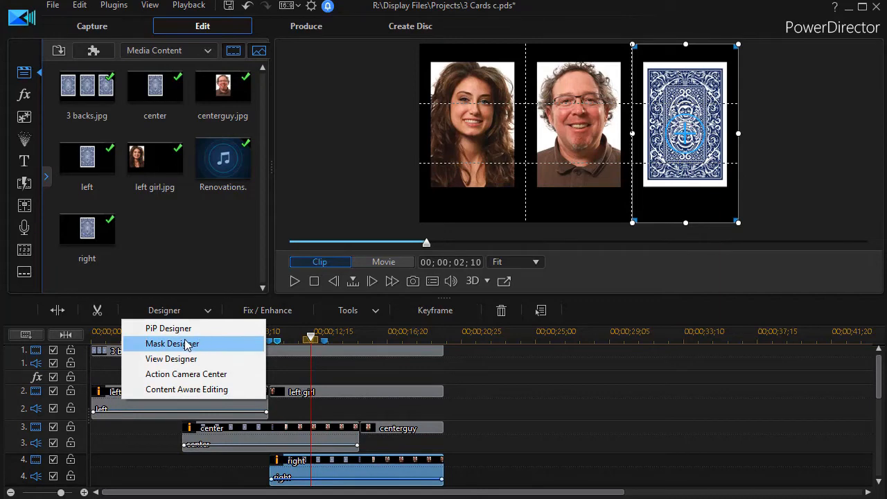
{"action": "mouse_move", "coordinate": [197, 347]}
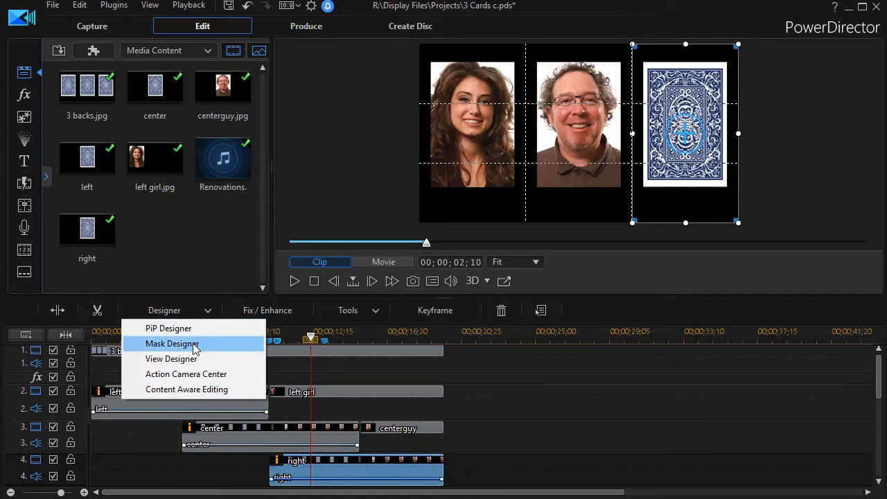
{"action": "mouse_move", "coordinate": [200, 346]}
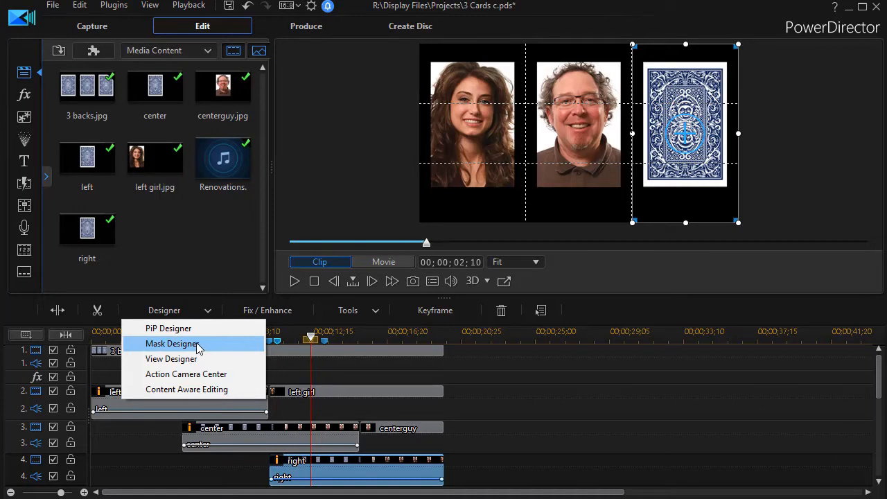
{"action": "left_click", "coordinate": [170, 344]}
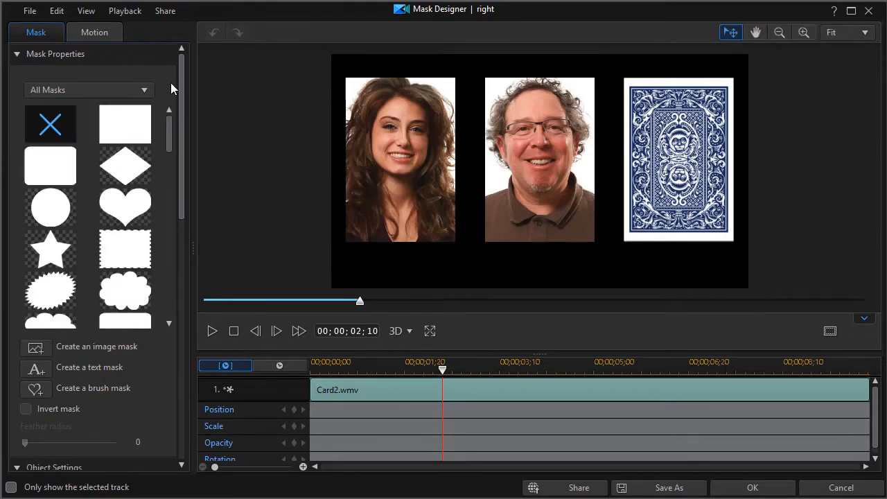
Step: Apply a rectangle mask, unlock aspect ratio, stretch it over the whole right card, confirm OK
{"action": "left_click", "coordinate": [124, 123]}
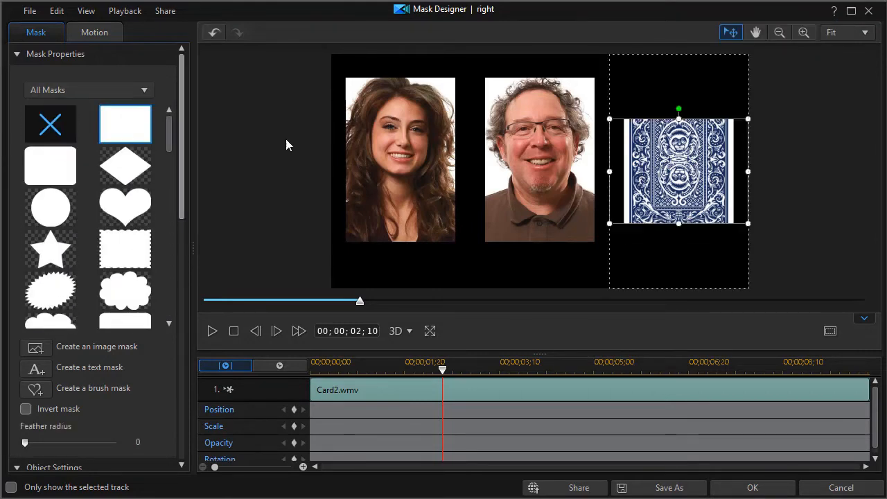
{"action": "scroll", "scroll_direction": "down", "scroll_amount": 3}
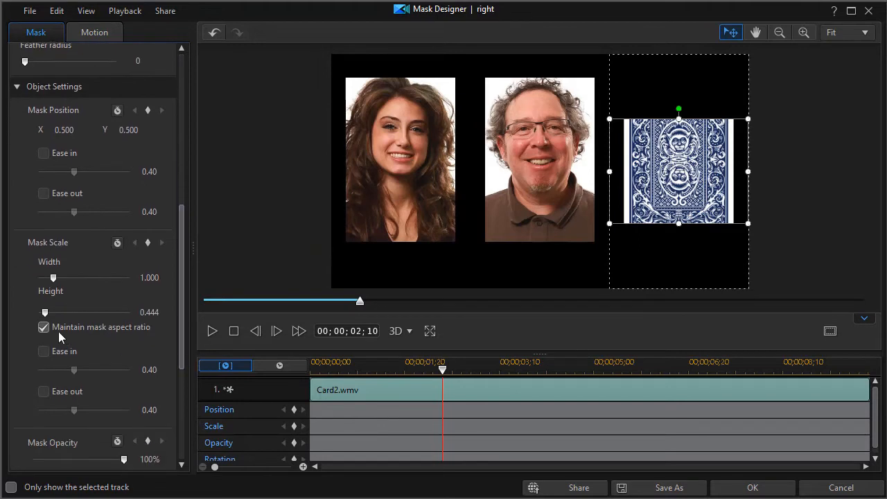
{"action": "left_click", "coordinate": [43, 327]}
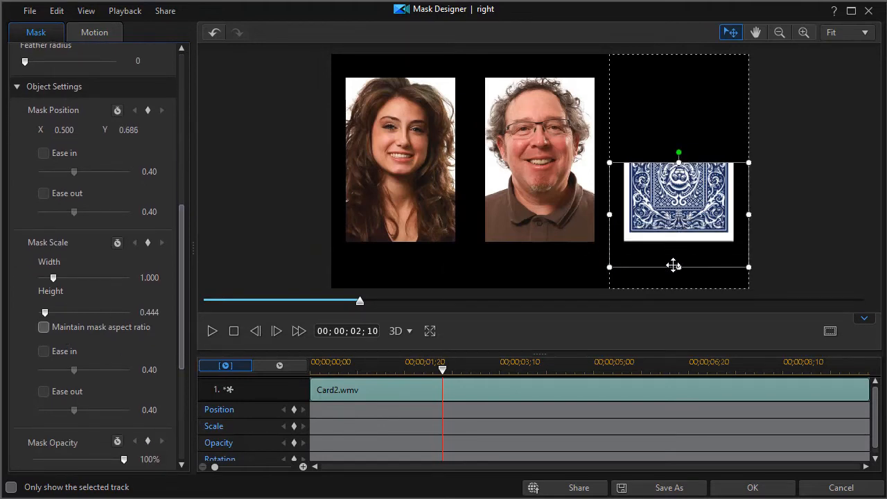
{"action": "left_click_drag", "start_coordinate": [673, 266], "coordinate": [677, 287]}
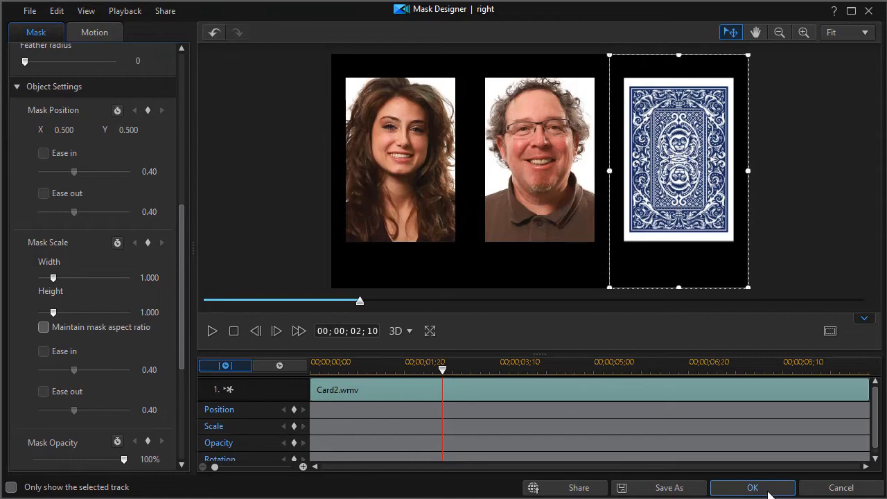
{"action": "left_click", "coordinate": [753, 488]}
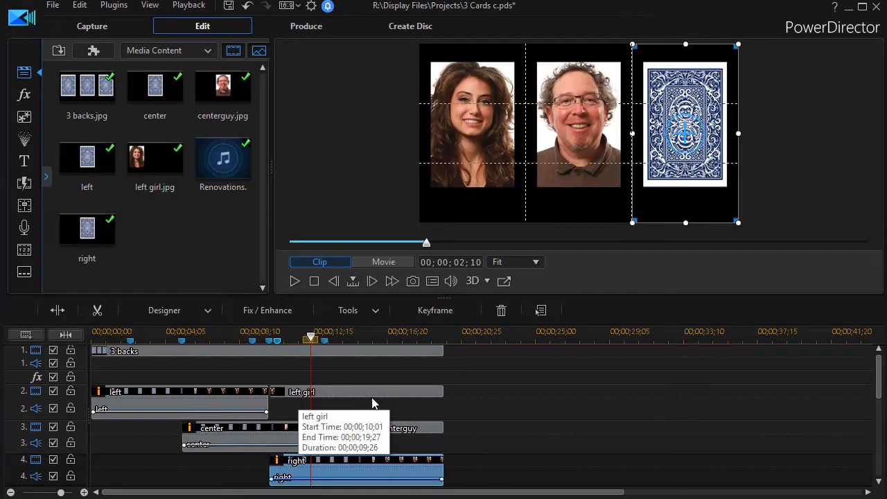
{"action": "mouse_move", "coordinate": [393, 435]}
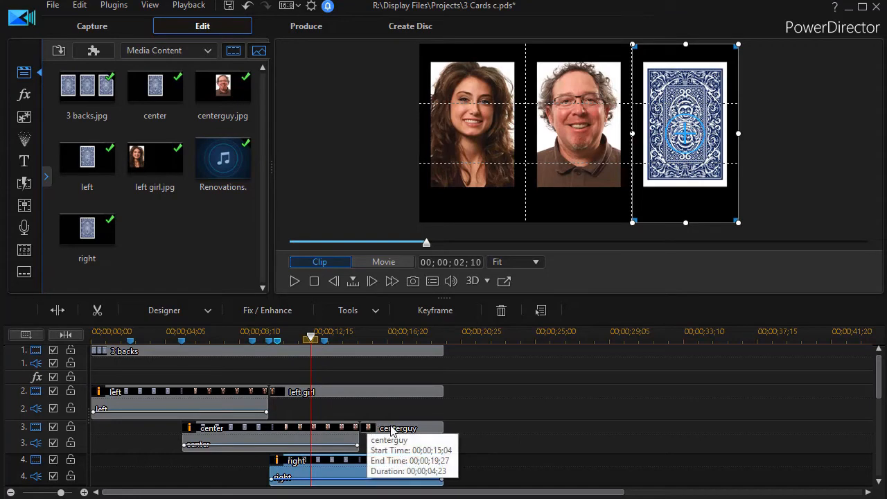
{"action": "mouse_move", "coordinate": [340, 371]}
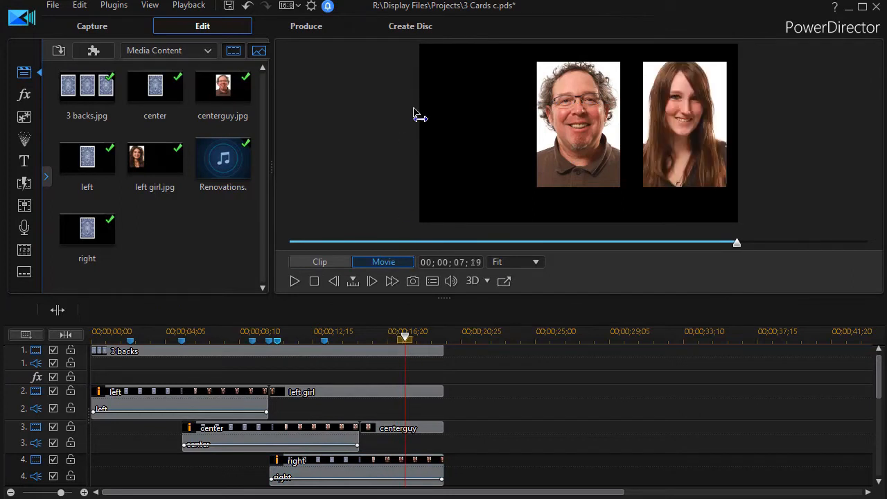
Step: Select the centerguy photo clip and launch Mask Designer on it
{"action": "left_click", "coordinate": [349, 476]}
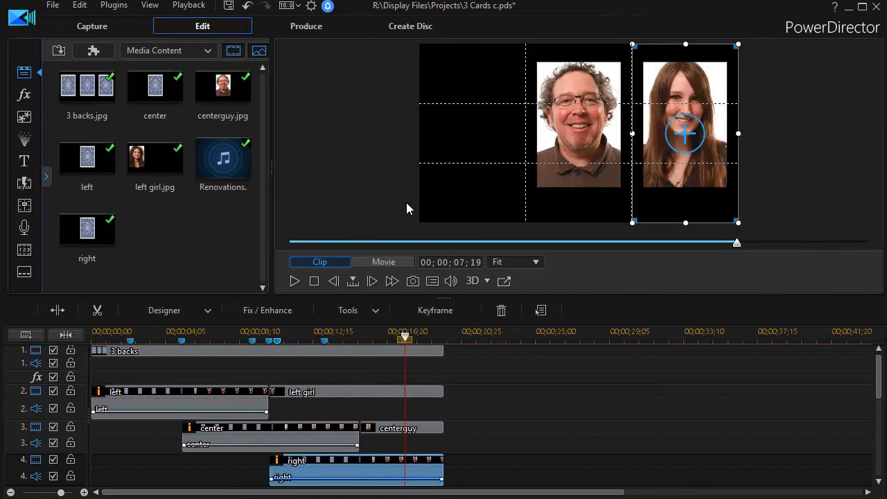
{"action": "left_click", "coordinate": [399, 427]}
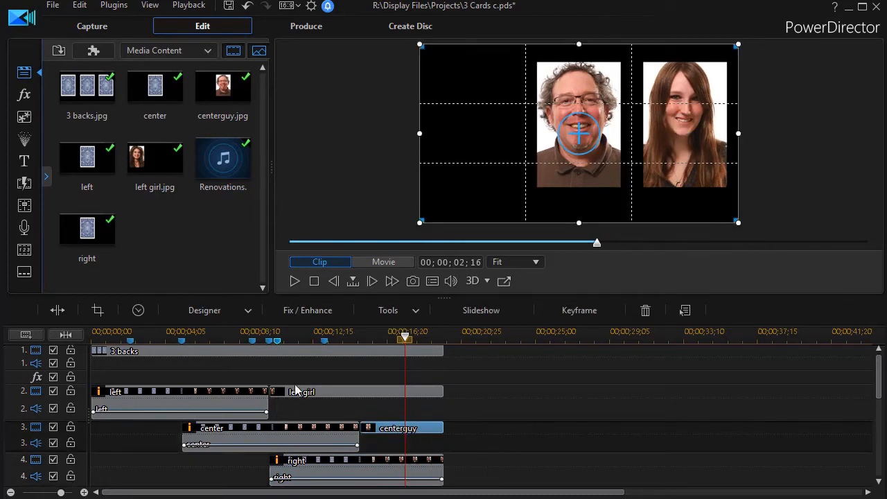
{"action": "left_click", "coordinate": [205, 311]}
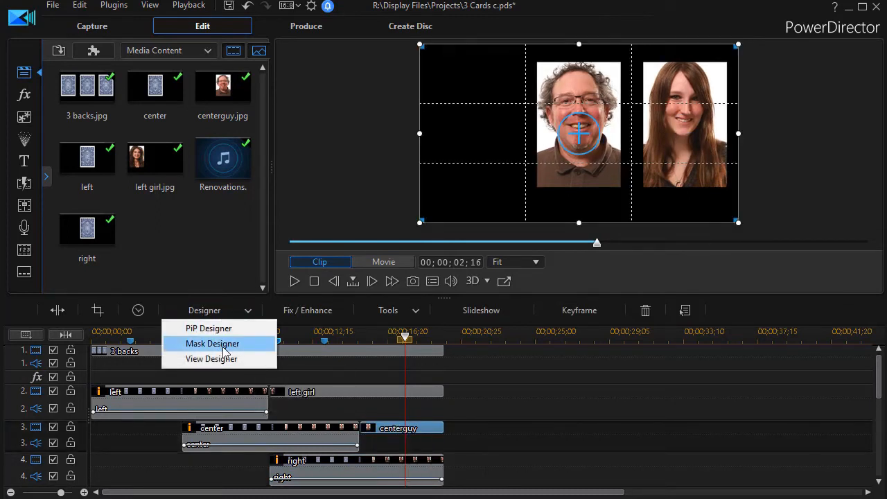
{"action": "left_click", "coordinate": [210, 344]}
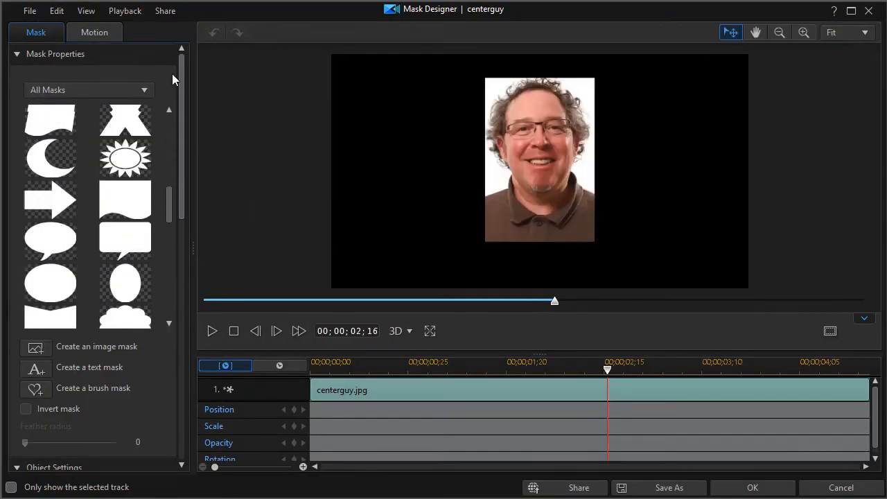
Step: Apply a rectangle mask, unlock aspect ratio, narrow both sides to width 0.336, confirm OK
{"action": "left_click", "coordinate": [125, 123]}
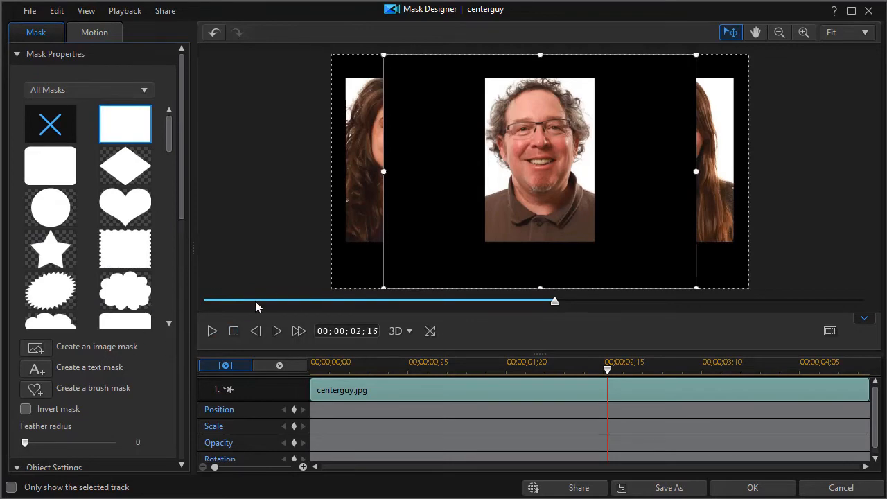
{"action": "scroll", "scroll_direction": "down", "scroll_amount": 3}
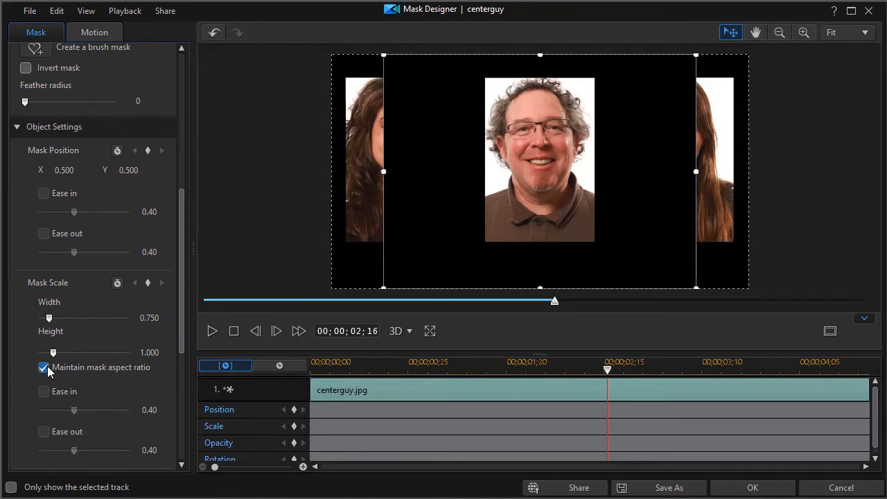
{"action": "left_click", "coordinate": [43, 367]}
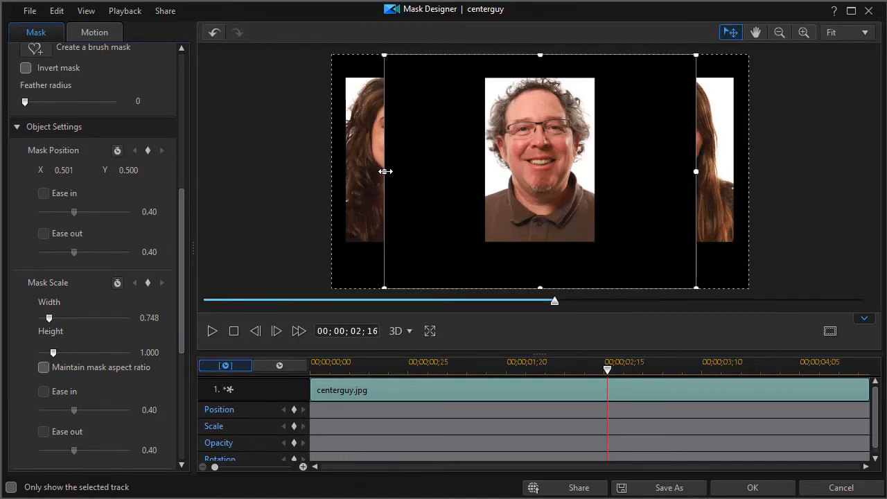
{"action": "left_click_drag", "start_coordinate": [386, 172], "coordinate": [471, 172]}
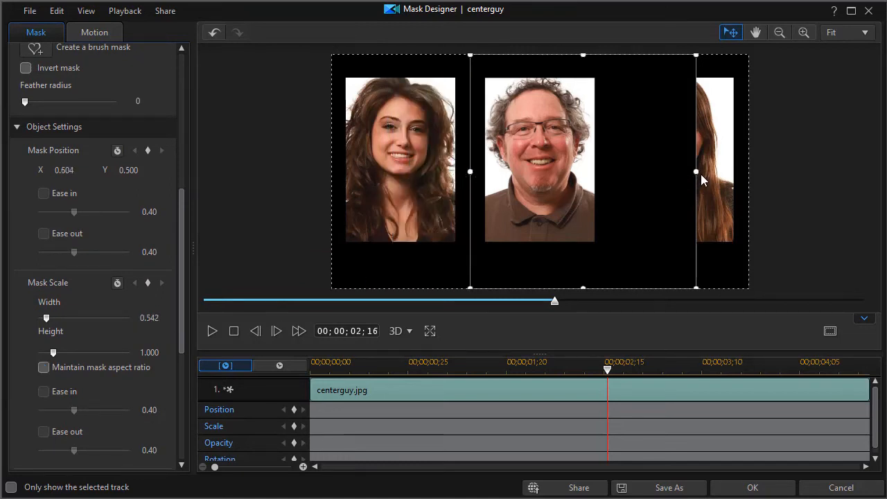
{"action": "left_click_drag", "start_coordinate": [696, 171], "coordinate": [604, 172]}
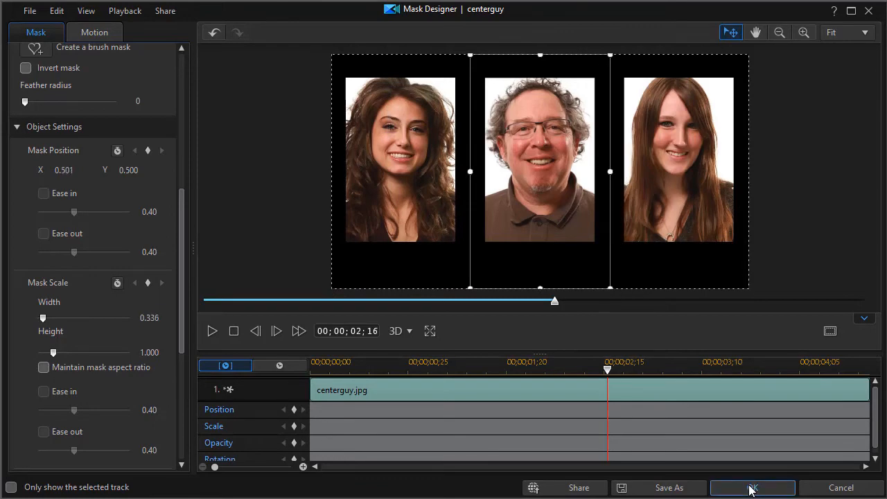
{"action": "left_click", "coordinate": [751, 488]}
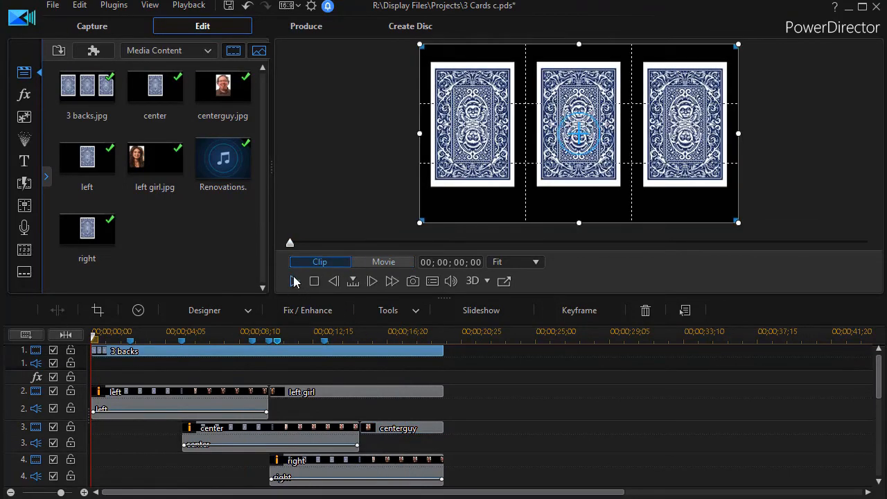
{"action": "left_click", "coordinate": [382, 262]}
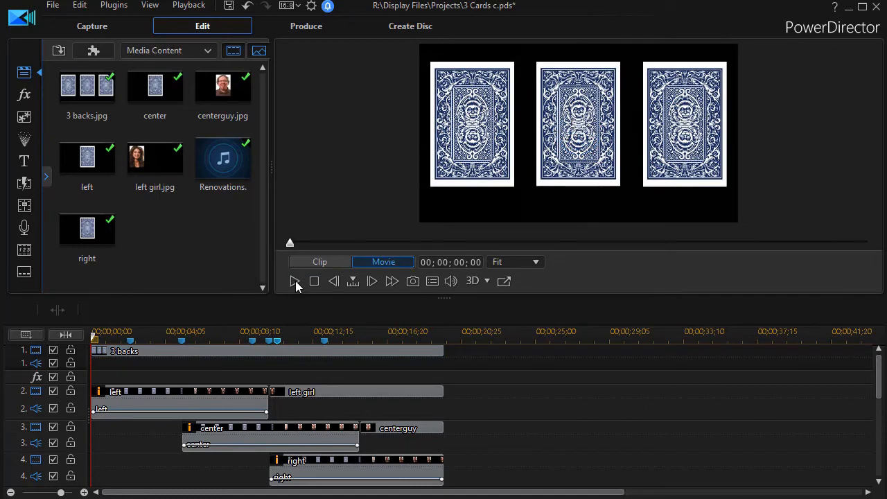
{"action": "left_click", "coordinate": [294, 280]}
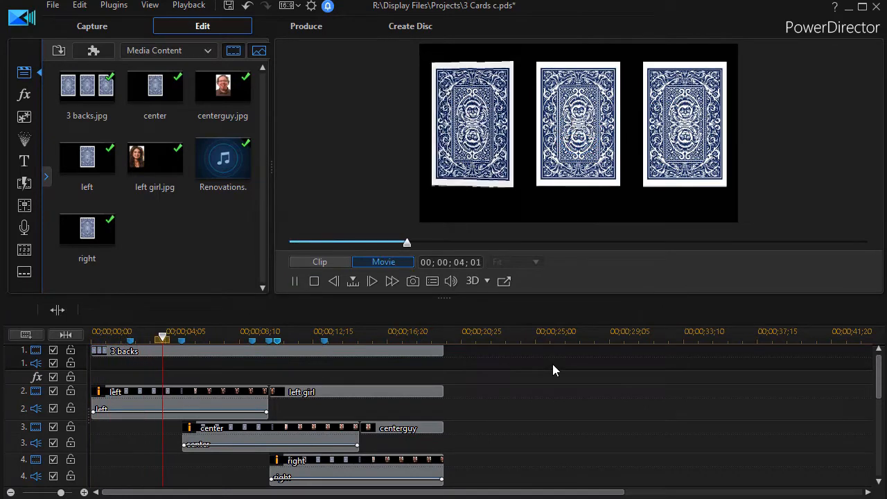
{"action": "left_click", "coordinate": [198, 338]}
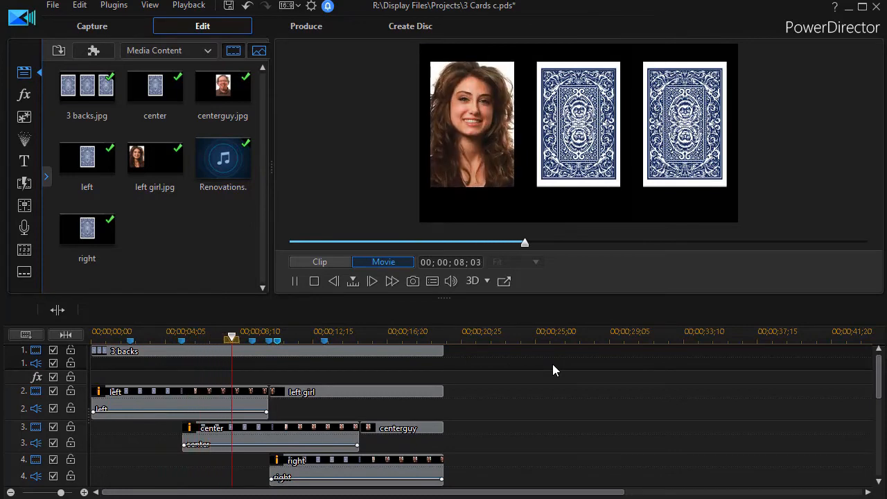
{"action": "left_click", "coordinate": [266, 334]}
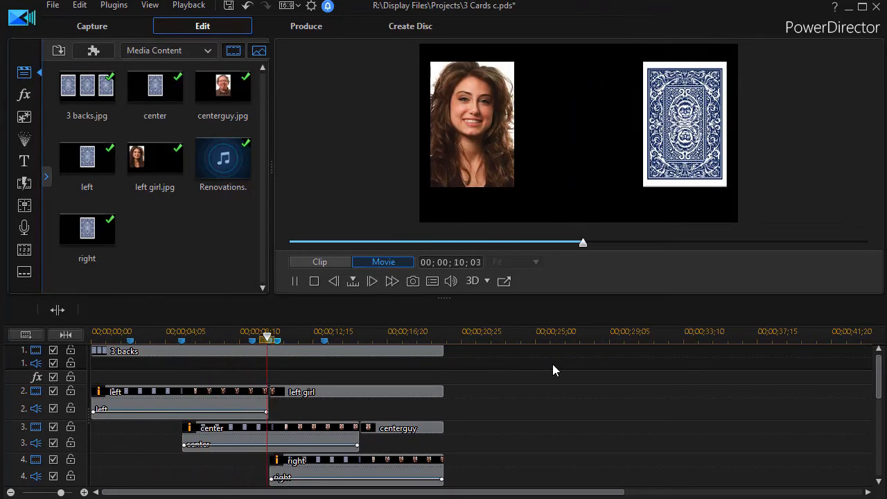
{"action": "left_click", "coordinate": [302, 333]}
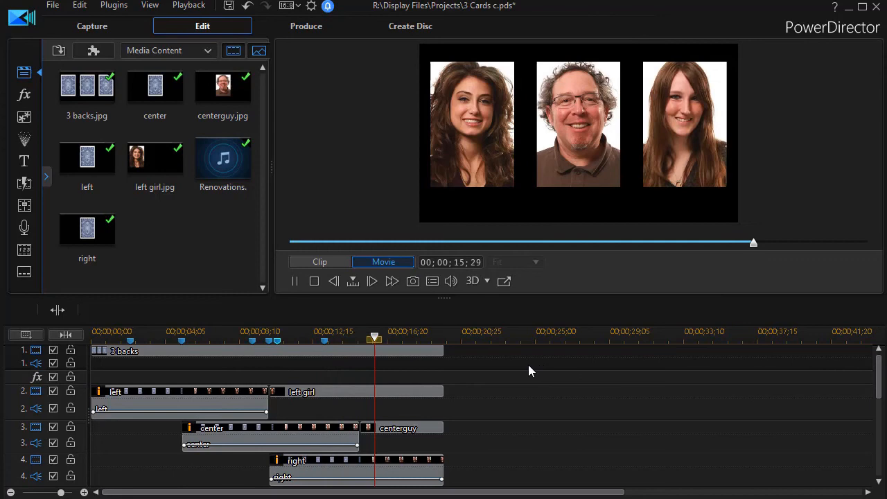
{"action": "left_click", "coordinate": [294, 280]}
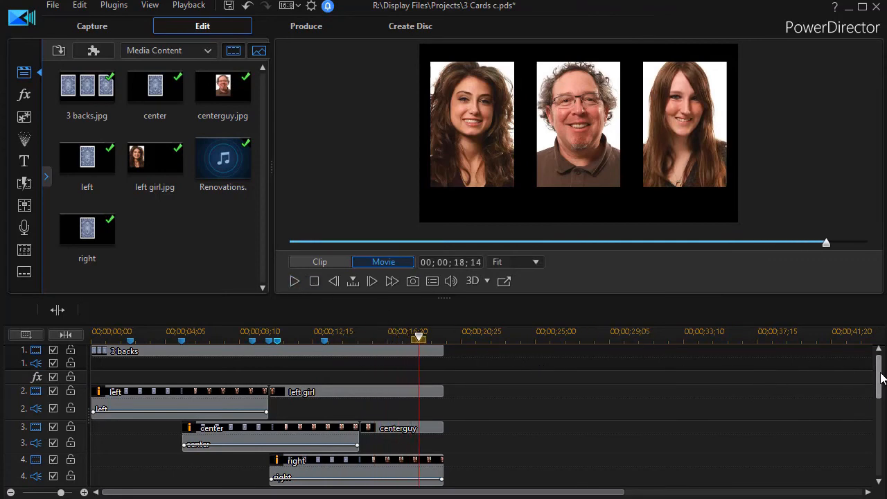
{"action": "scroll", "scroll_direction": "down", "scroll_amount": 3}
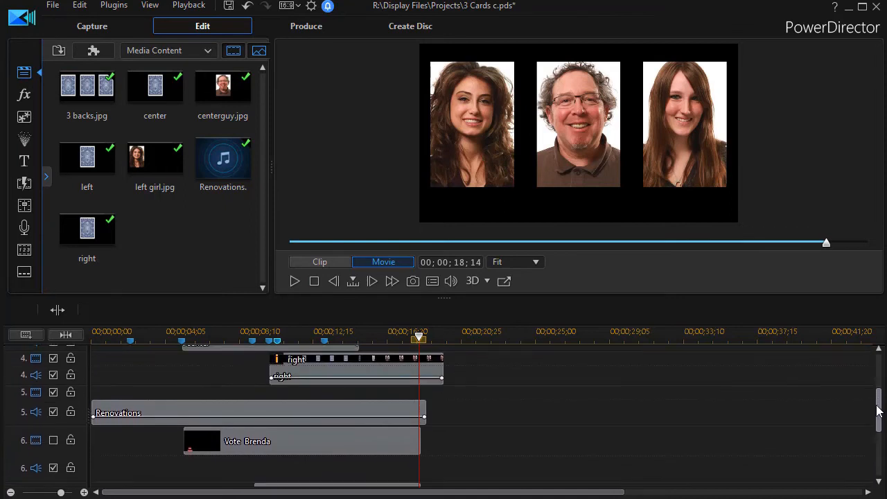